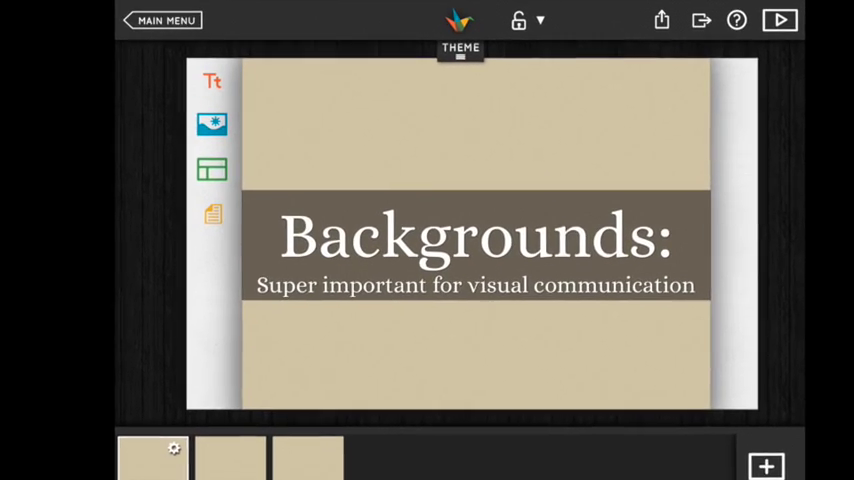
Step: Give the Backgrounds slide a cloudy-sky photo found through the built-in image search
click(212, 124)
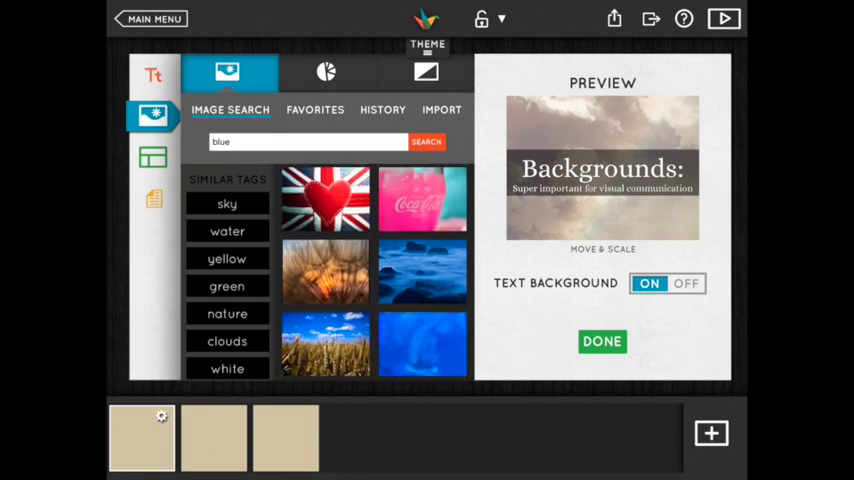
scroll(down, 3)
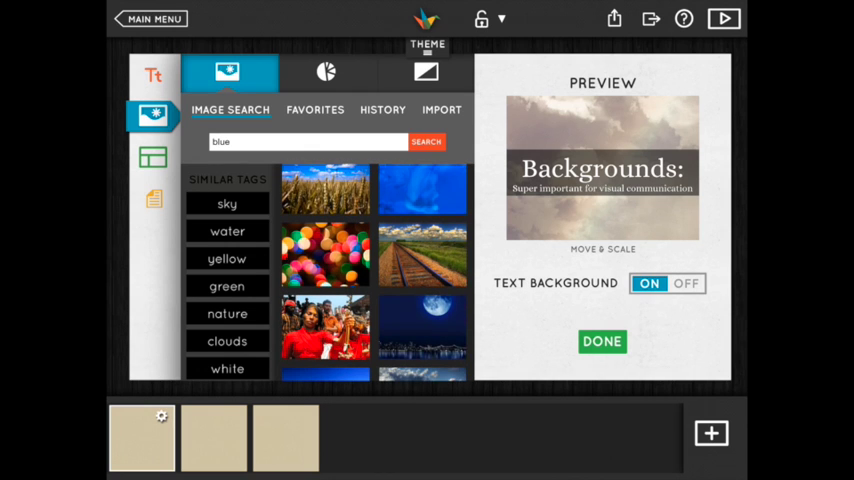
click(324, 254)
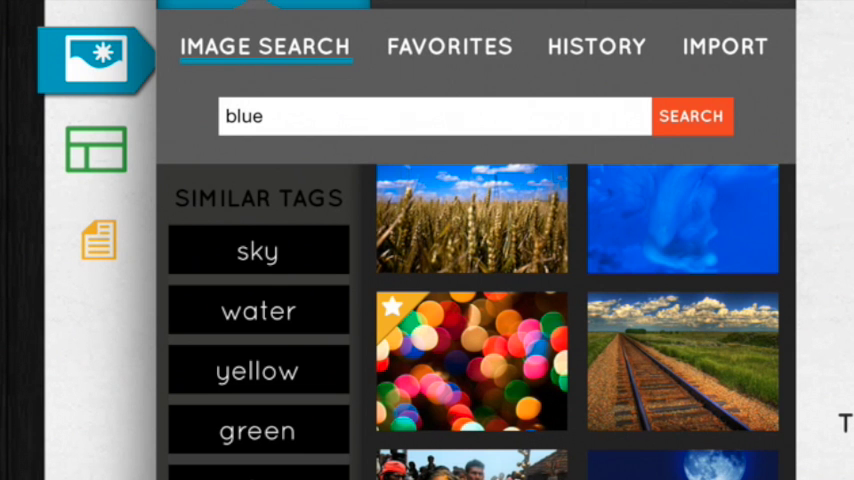
click(448, 46)
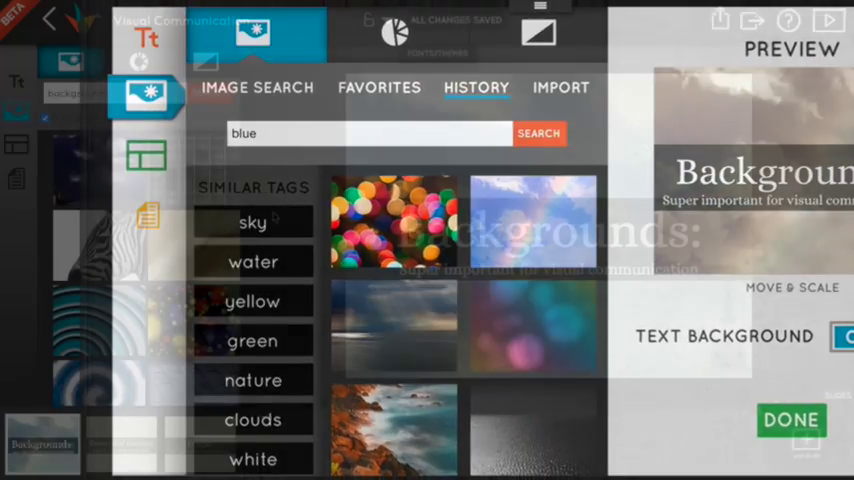
click(790, 420)
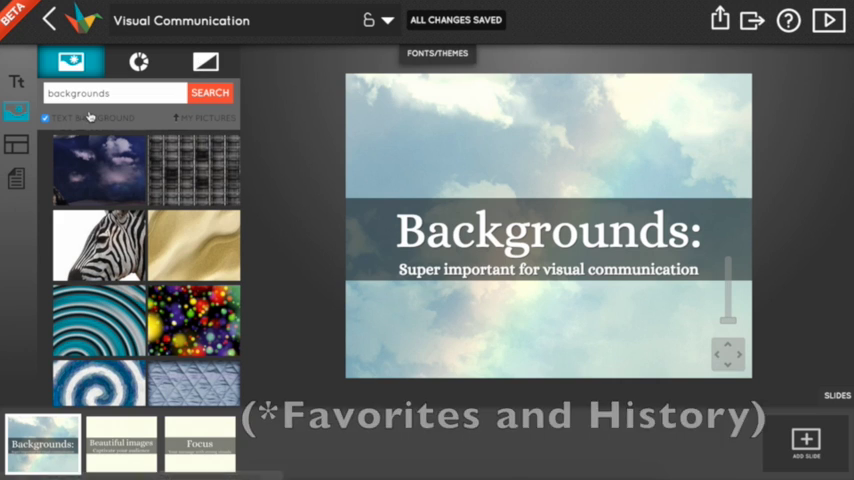
Step: Switch to the Beautiful images slide to set its background
click(120, 444)
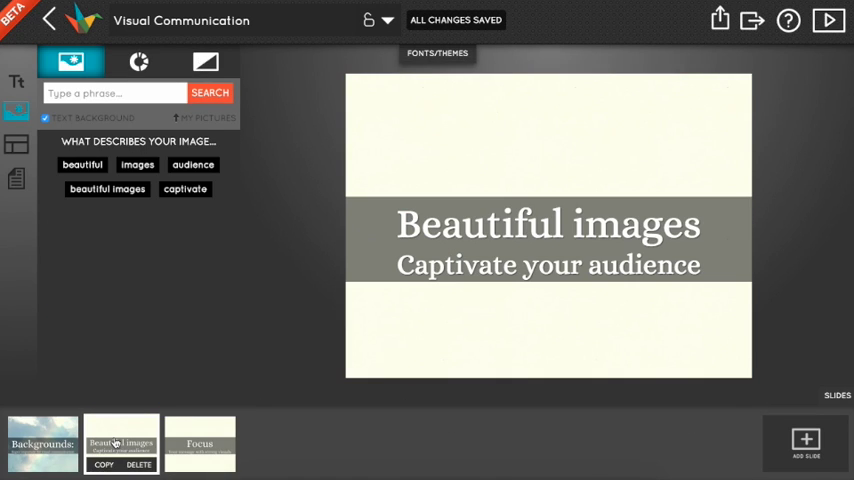
mouse_move(240, 156)
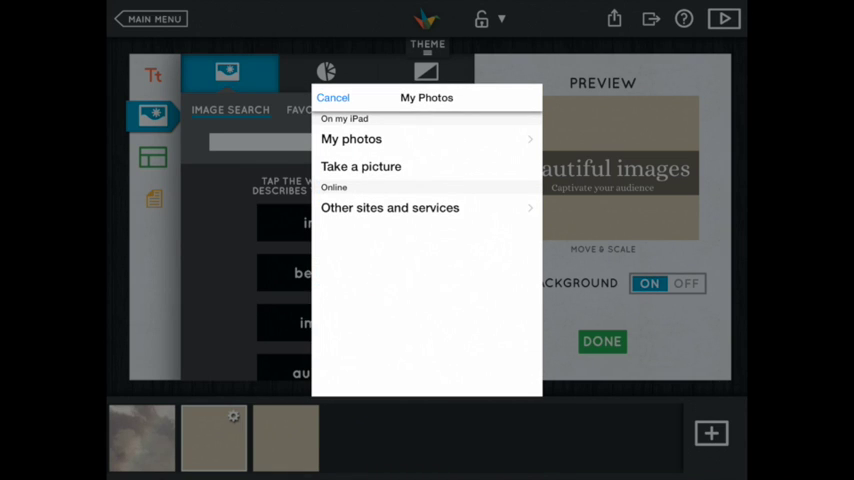
Step: Import the forest photo with twisted trees from an online album as the slide background
click(388, 208)
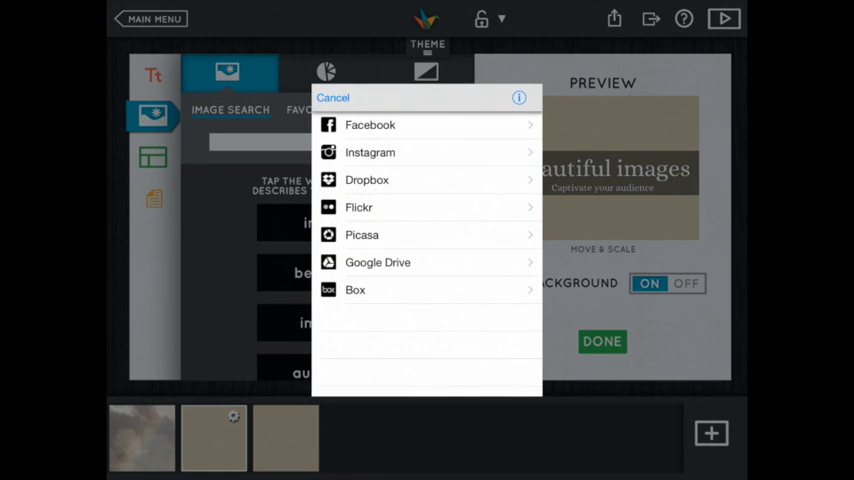
click(370, 124)
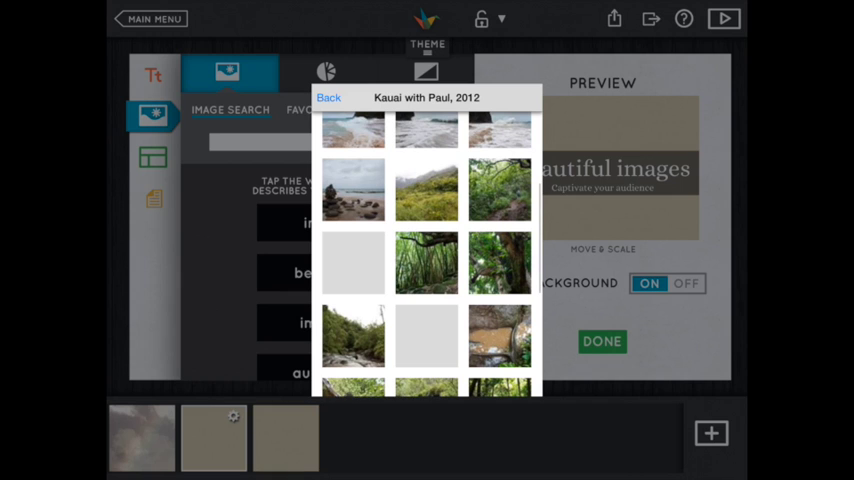
scroll(down, 3)
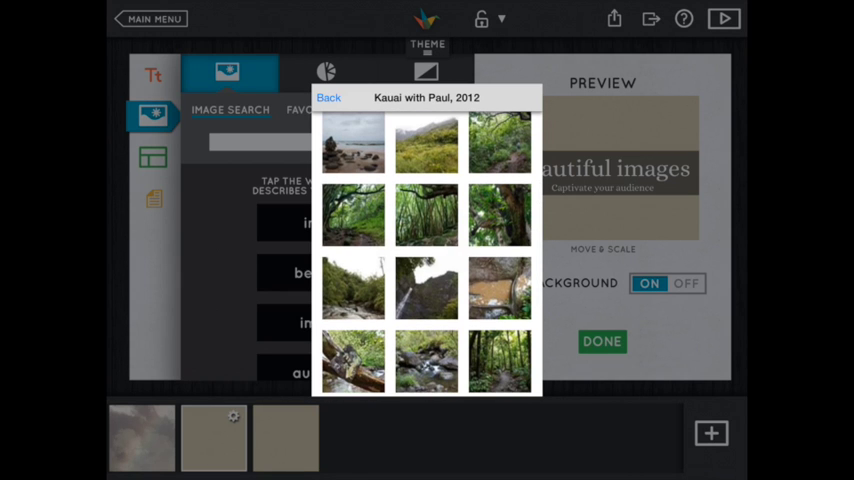
click(426, 214)
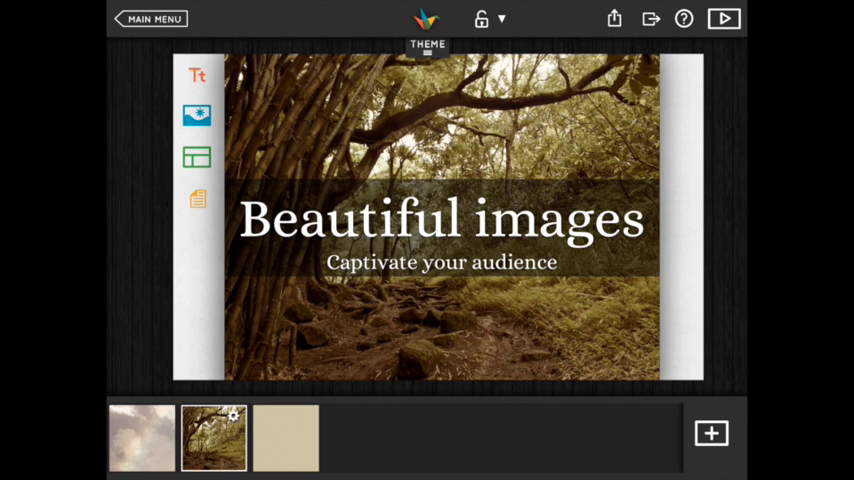
Step: Apply a deck theme with bold uppercase lettering
click(428, 44)
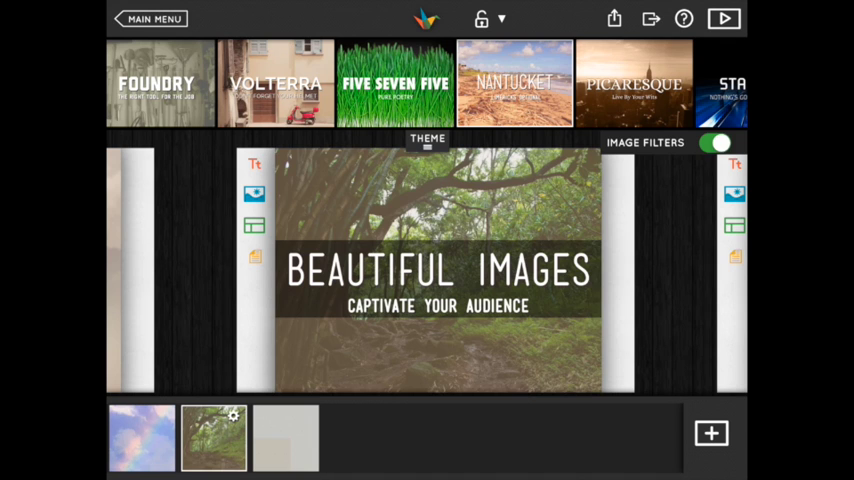
click(716, 142)
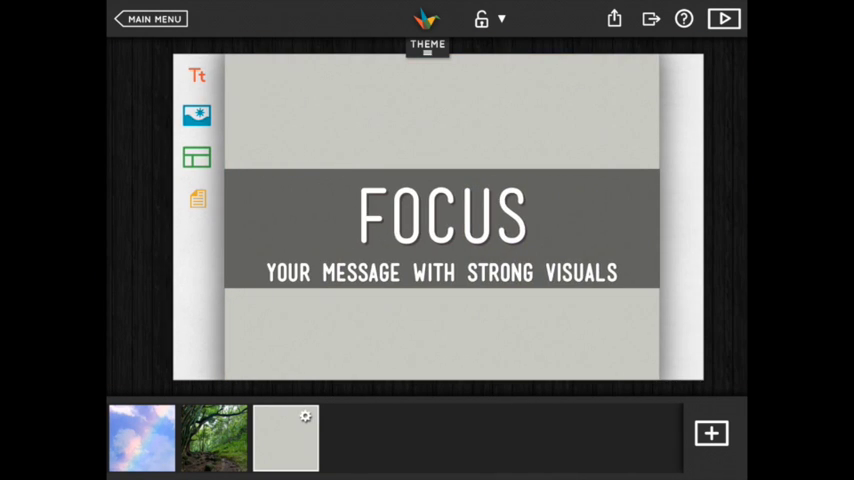
Step: Search images for 'focus' and give the Focus slide a red-and-black photo background
click(196, 116)
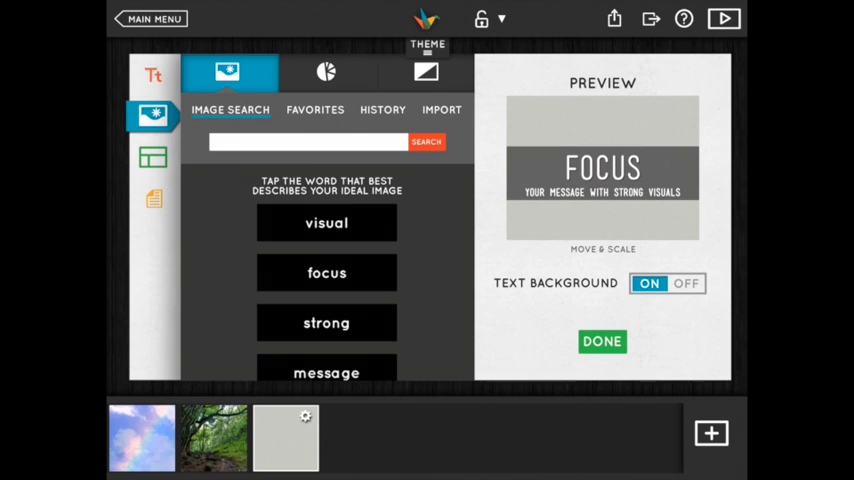
click(326, 272)
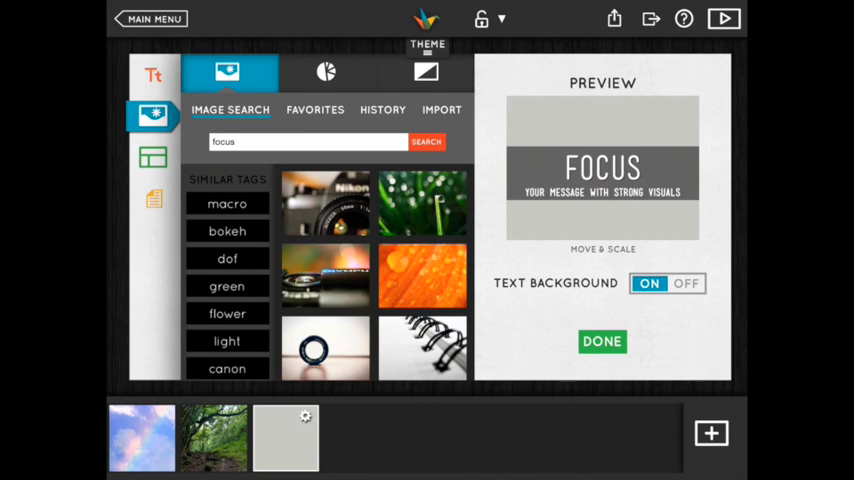
scroll(down, 3)
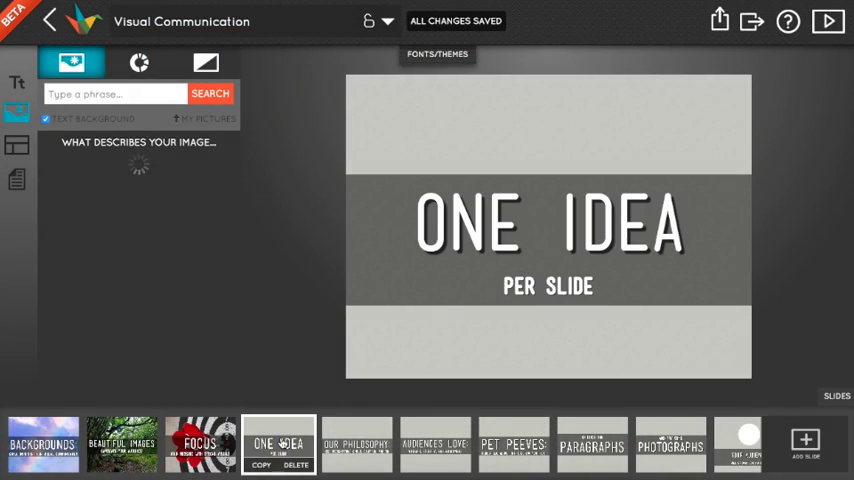
Step: Search 'lightbulb', use a glowing bulb photo, adjust the layout and turn off the text background band
text(lightbulb)
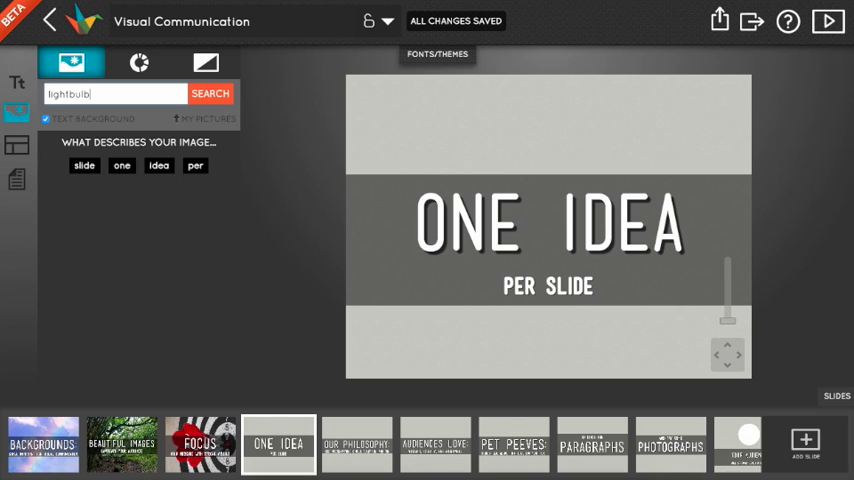
click(210, 92)
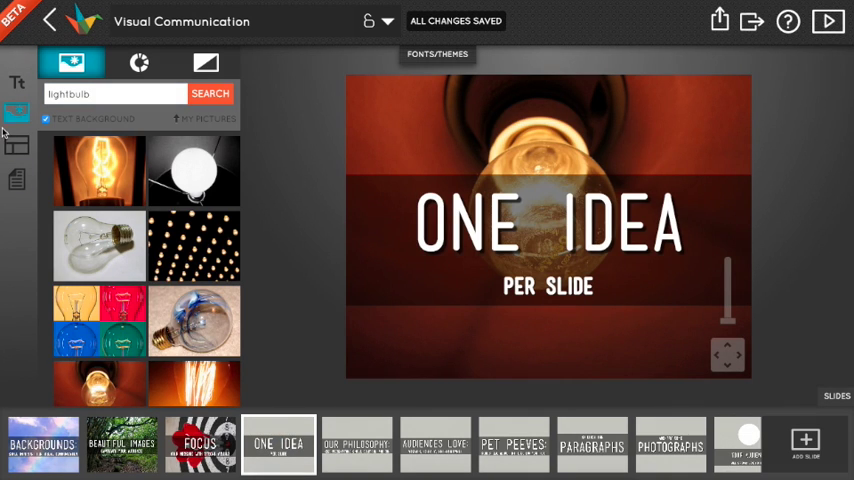
click(16, 146)
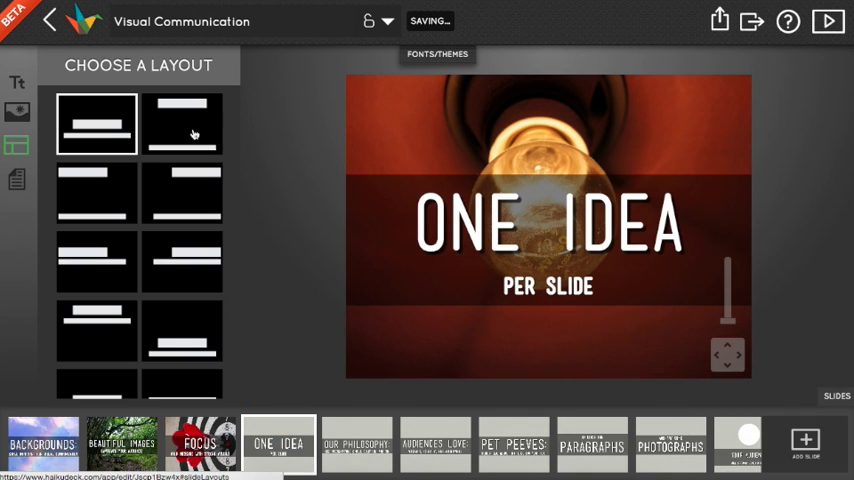
click(180, 122)
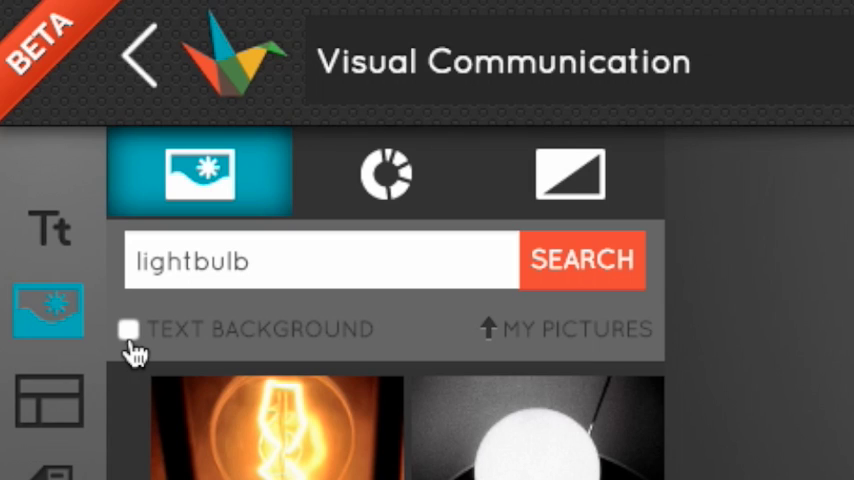
click(278, 430)
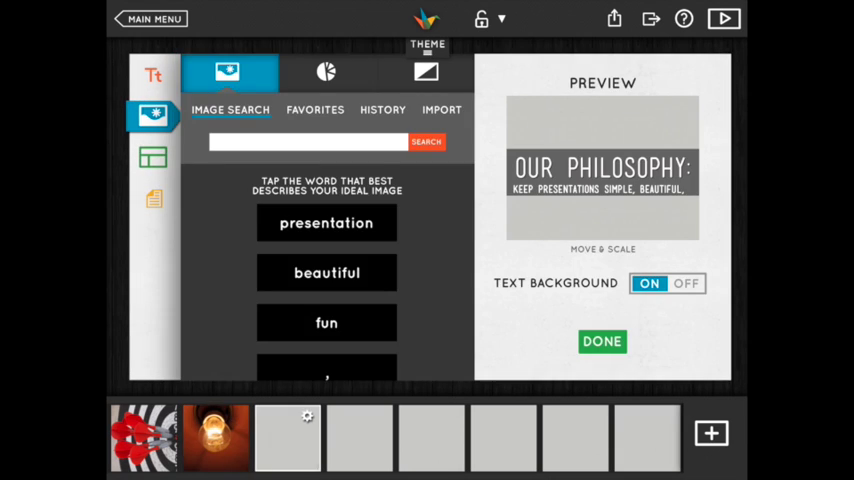
Step: Add a donut chart with Simple and Beautiful segments and adjust their proportions
click(326, 72)
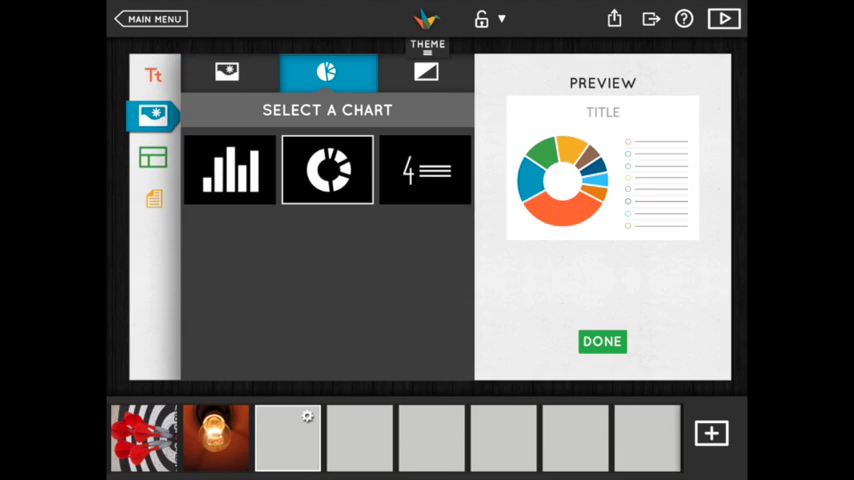
click(602, 340)
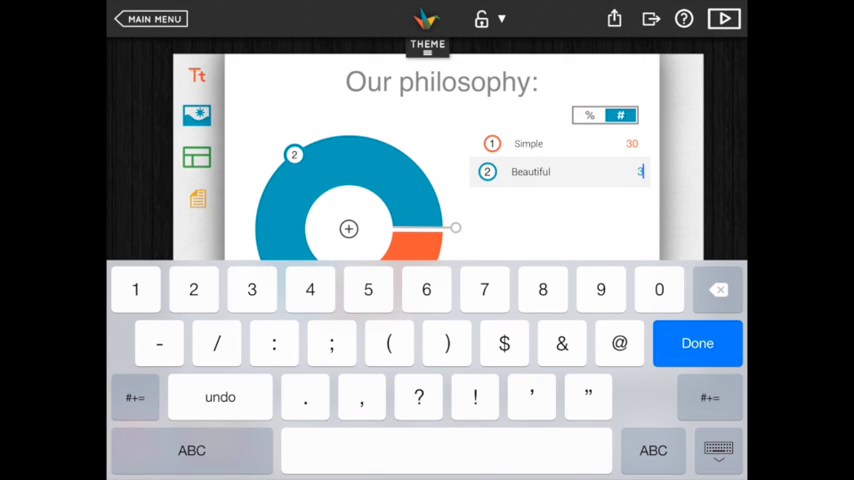
click(696, 344)
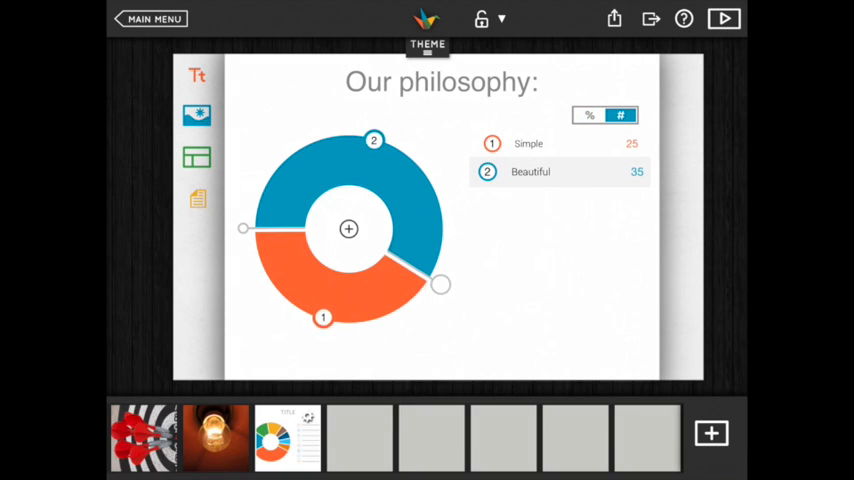
drag(442, 284, 412, 312)
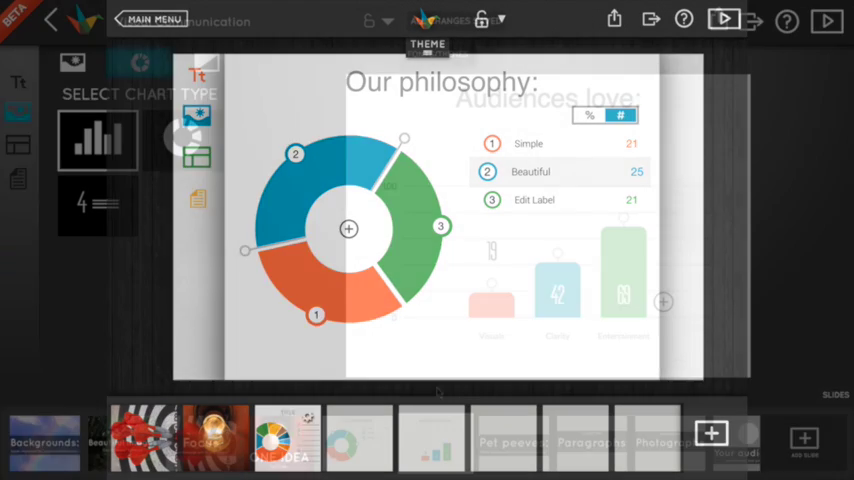
Step: Set the bar chart's Visuals to 100 and Clarity to 87, then move past Pet peeves to a blank slide
click(96, 140)
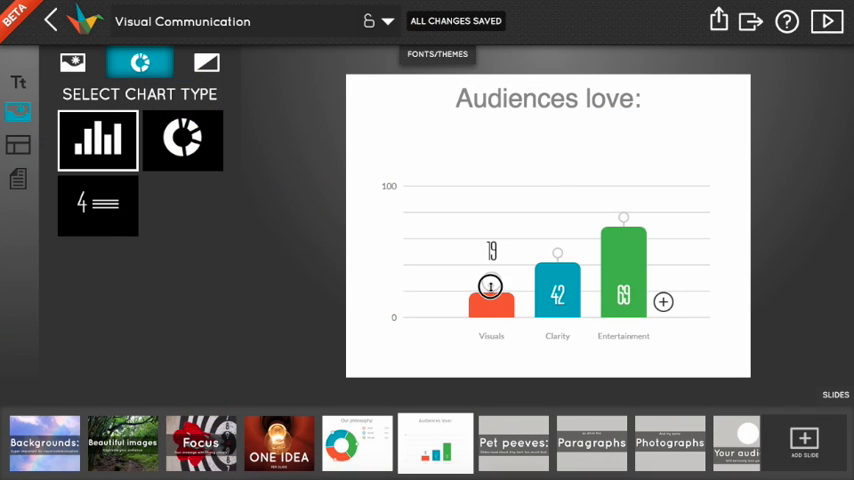
drag(492, 288, 492, 178)
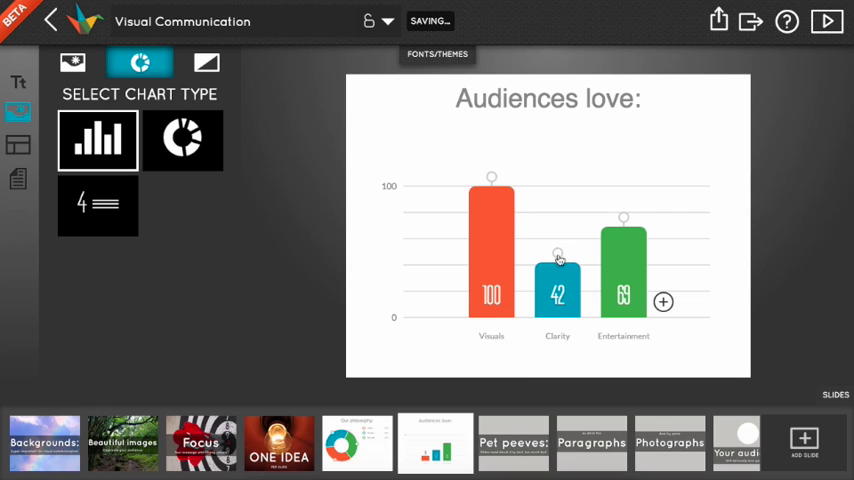
drag(556, 258, 556, 196)
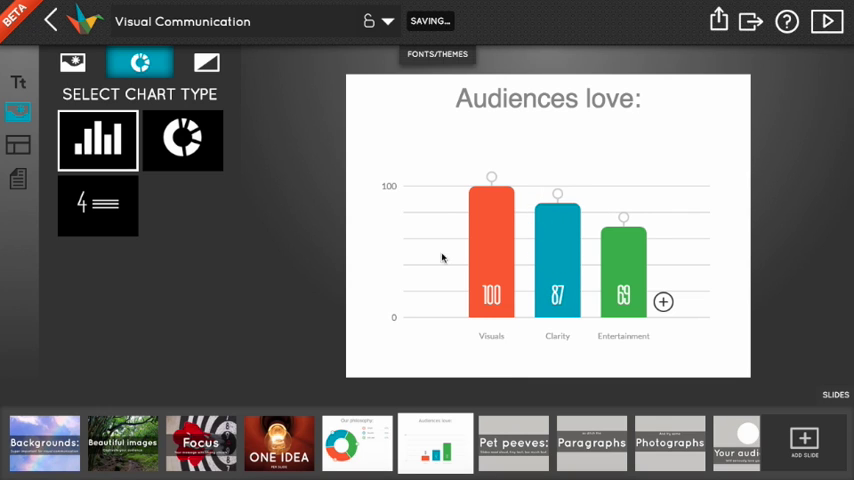
click(388, 184)
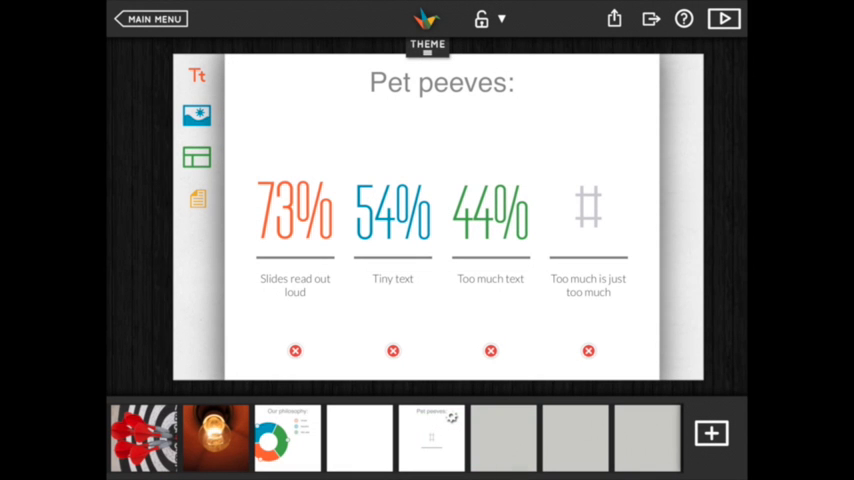
click(588, 210)
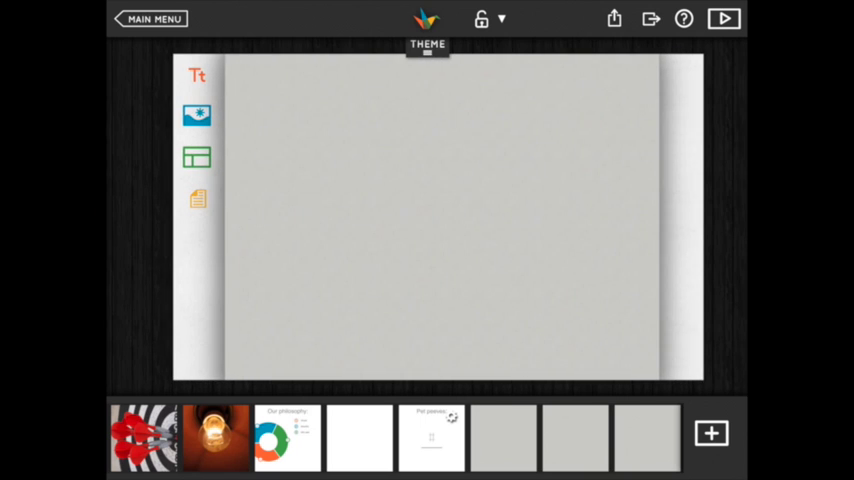
Step: Try mauve and blue solid colours, then give the So ditch the paragraphs slide a black background
click(196, 116)
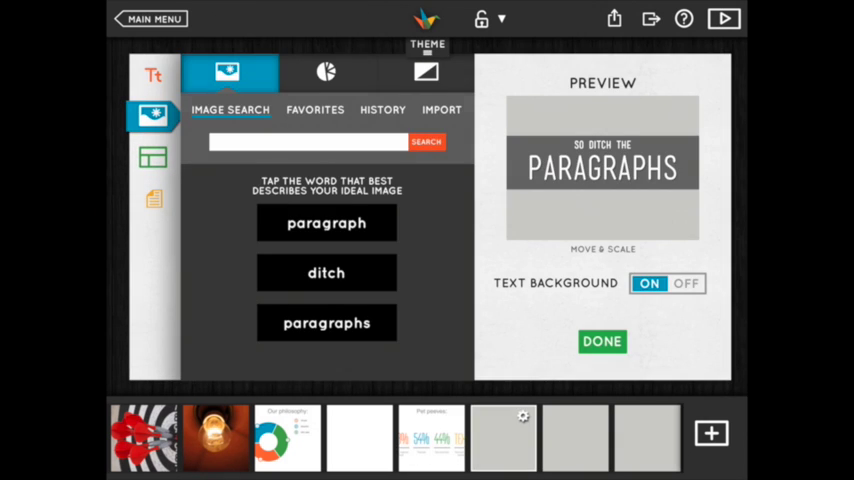
click(424, 72)
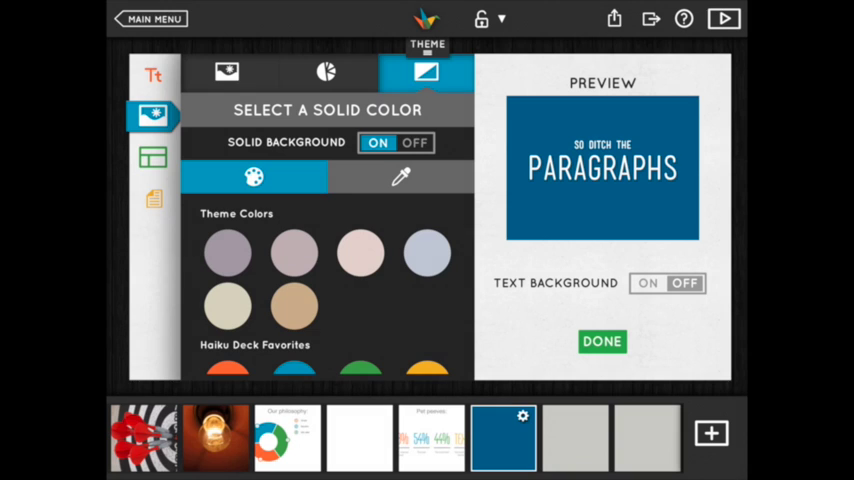
click(228, 252)
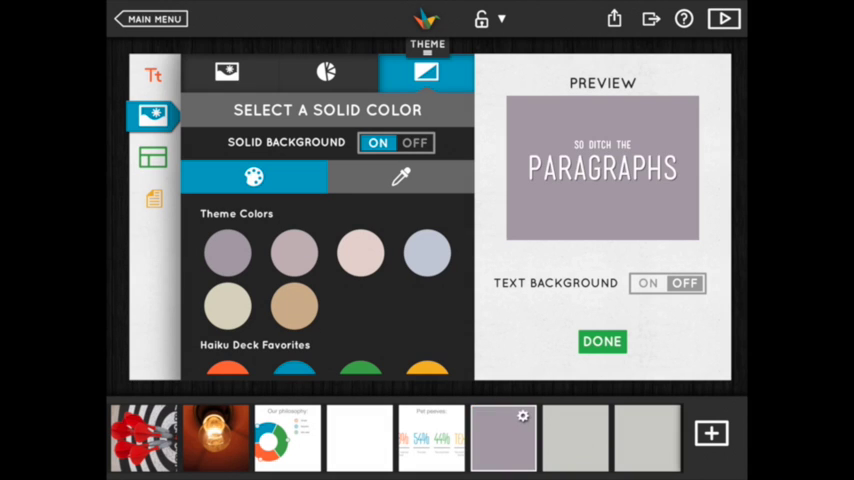
click(292, 302)
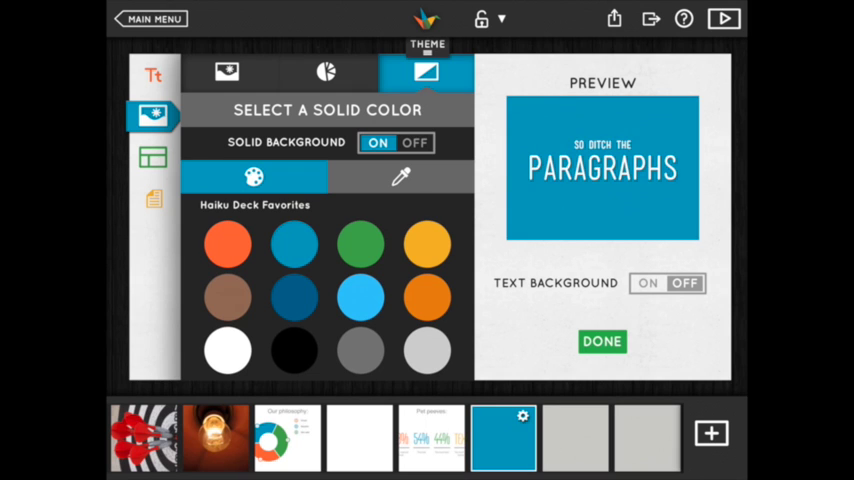
click(294, 350)
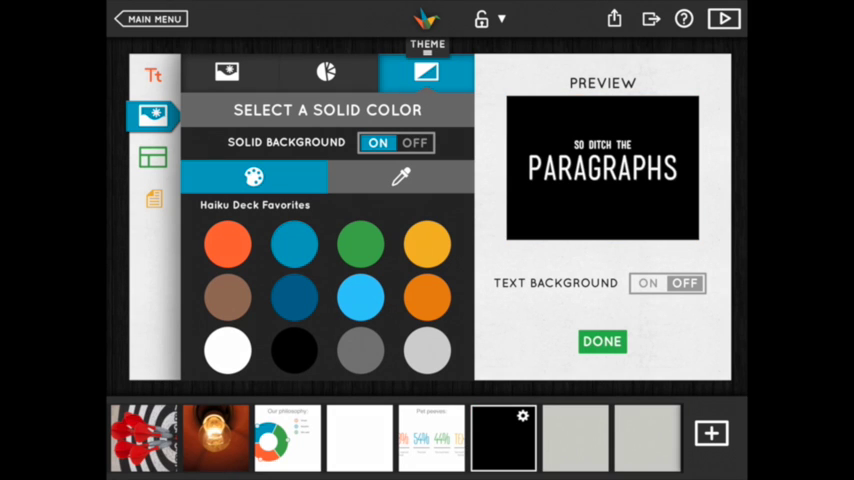
click(602, 340)
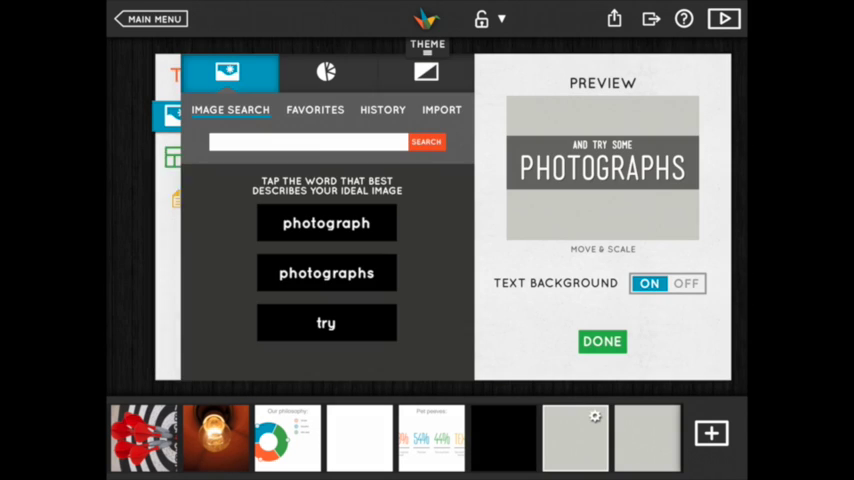
Step: Give the And try some photographs slide a custom pink solid background from the colour wheel
click(426, 72)
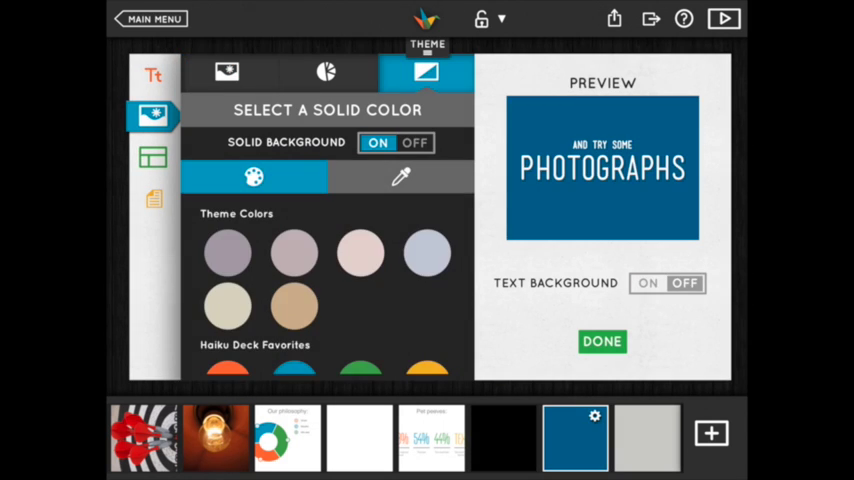
click(400, 176)
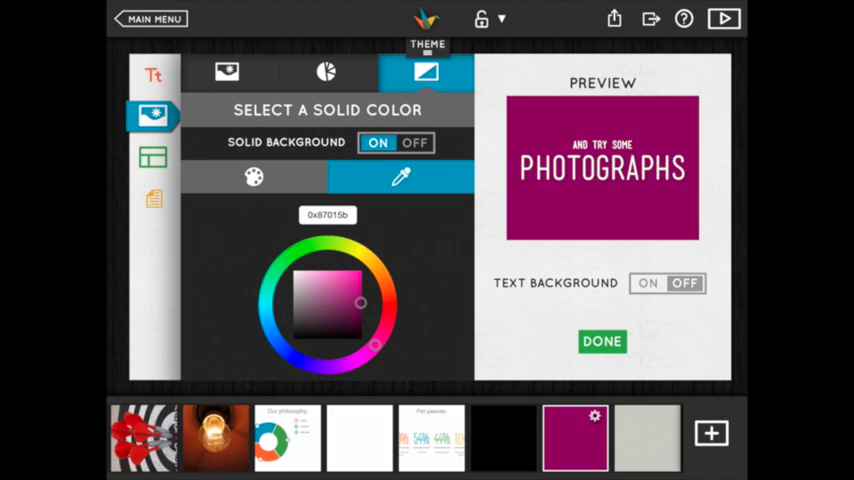
click(324, 280)
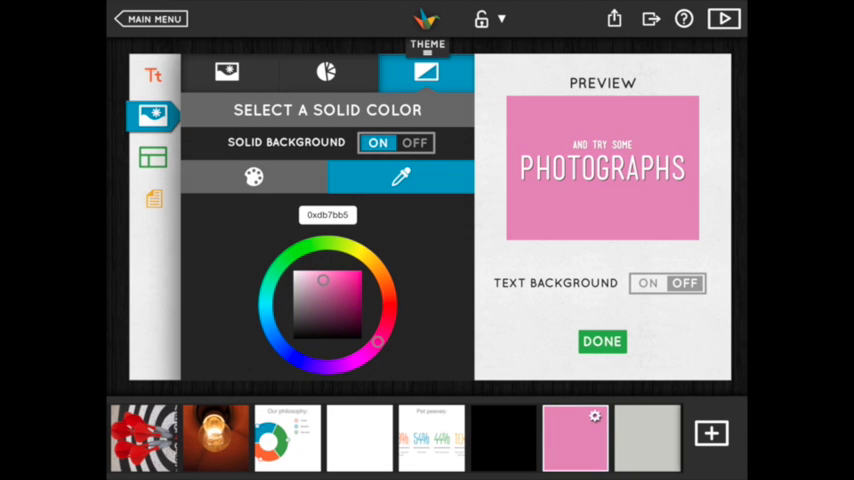
click(602, 340)
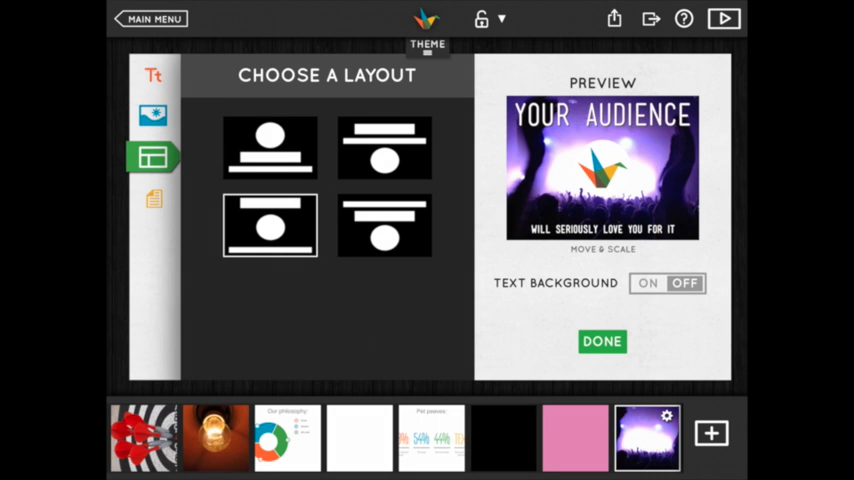
Step: Finish editing and present the Your Audience slide full screen, dismissing the photo licence popup
click(602, 340)
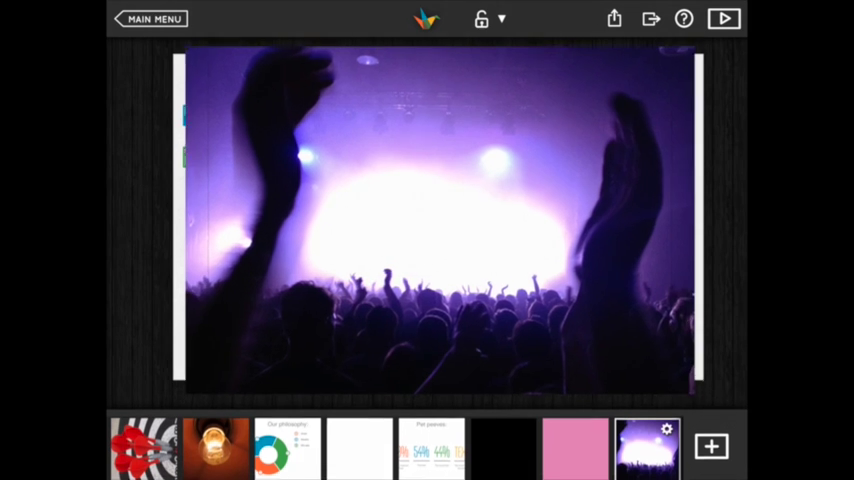
click(724, 18)
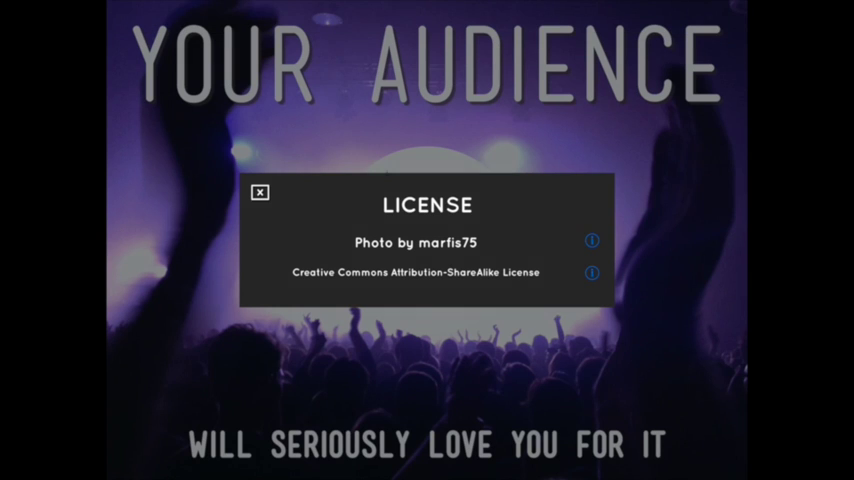
click(260, 192)
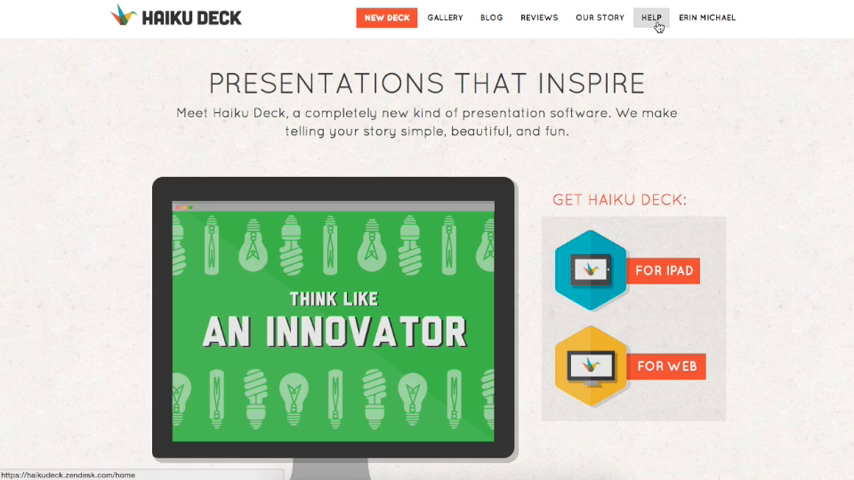
Step: Go to the Haiku Deck help guides and start submitting a support request
click(652, 18)
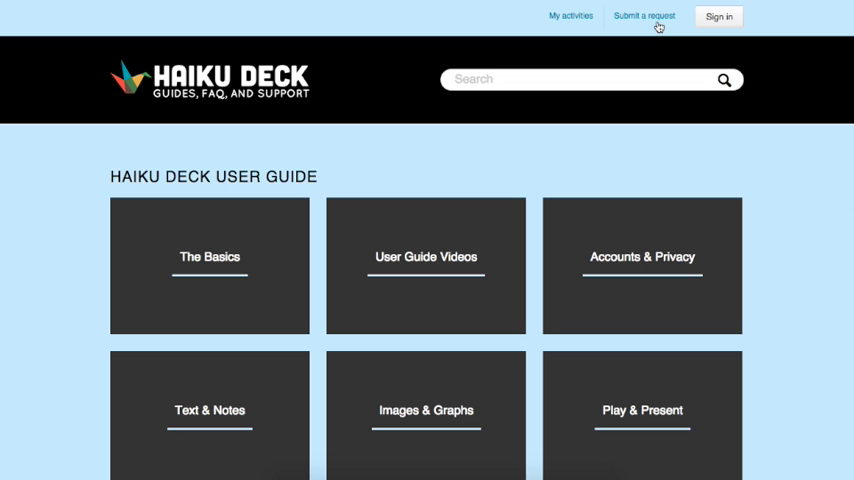
click(644, 16)
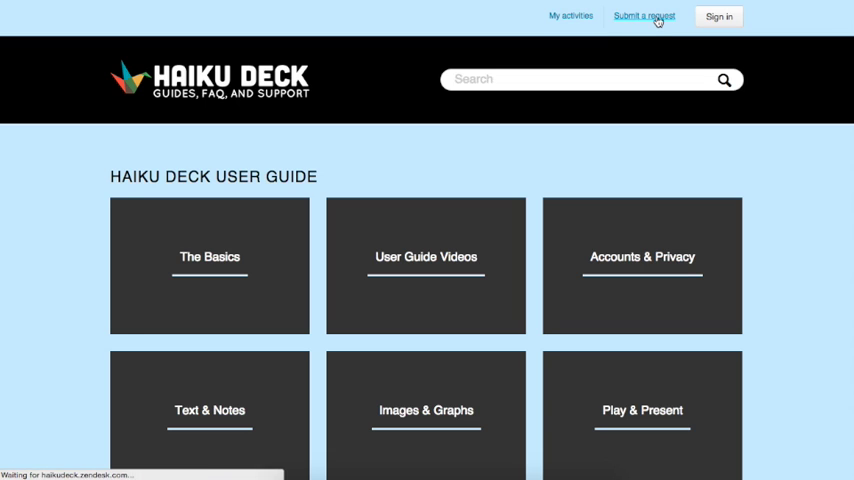